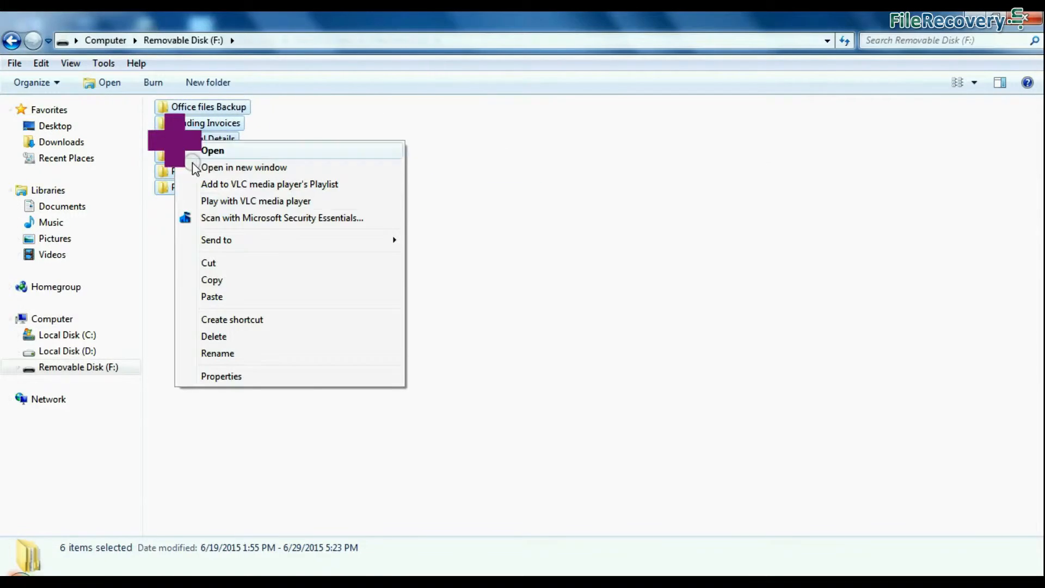
Format Removable Disk (F:) from Explorer, then launch DDR Pen Drive Recovery.
left_click(214, 336)
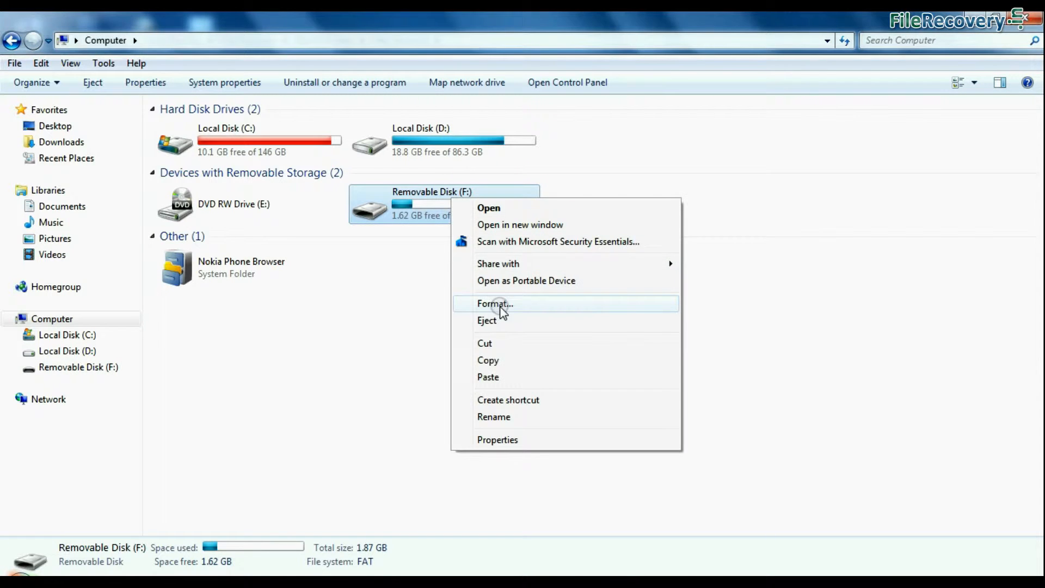
left_click(494, 304)
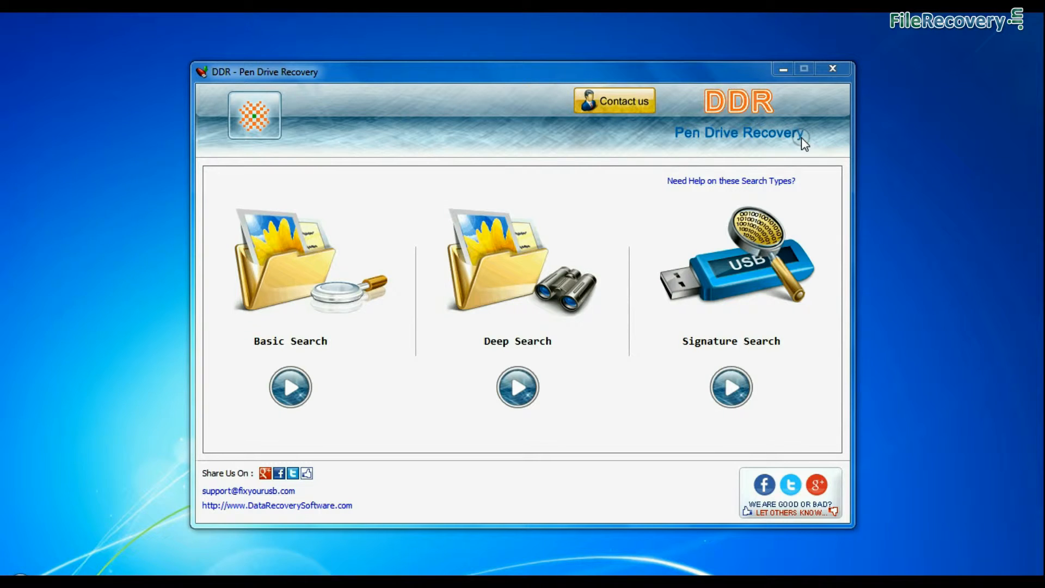
mouse_move(530, 357)
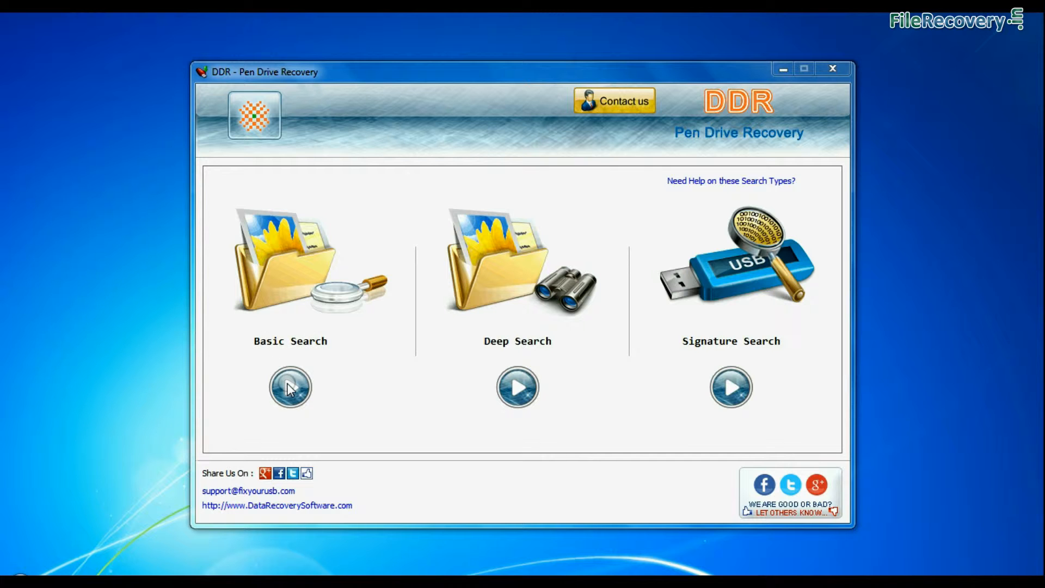
left_click(290, 386)
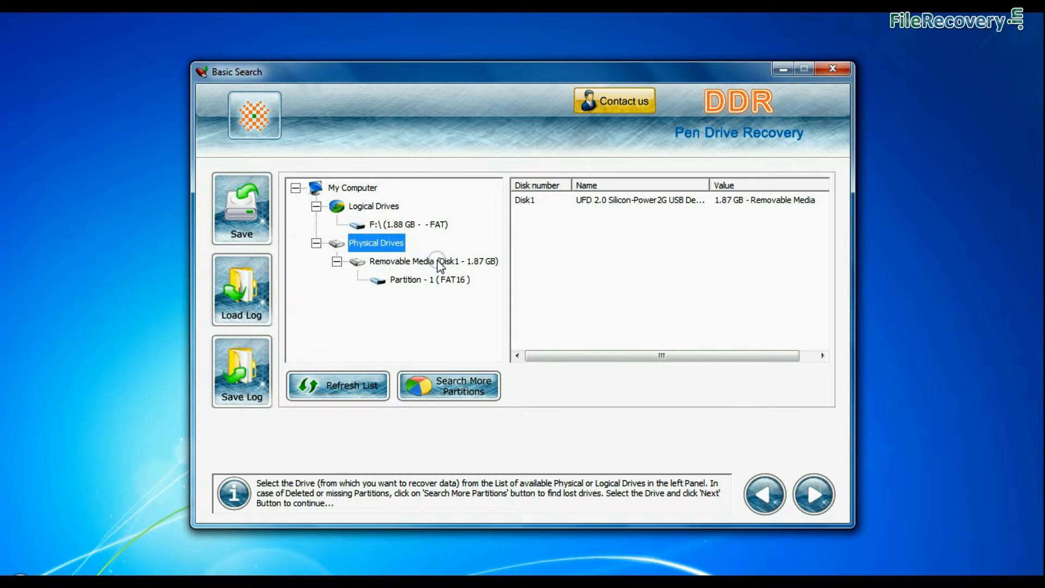
left_click(429, 280)
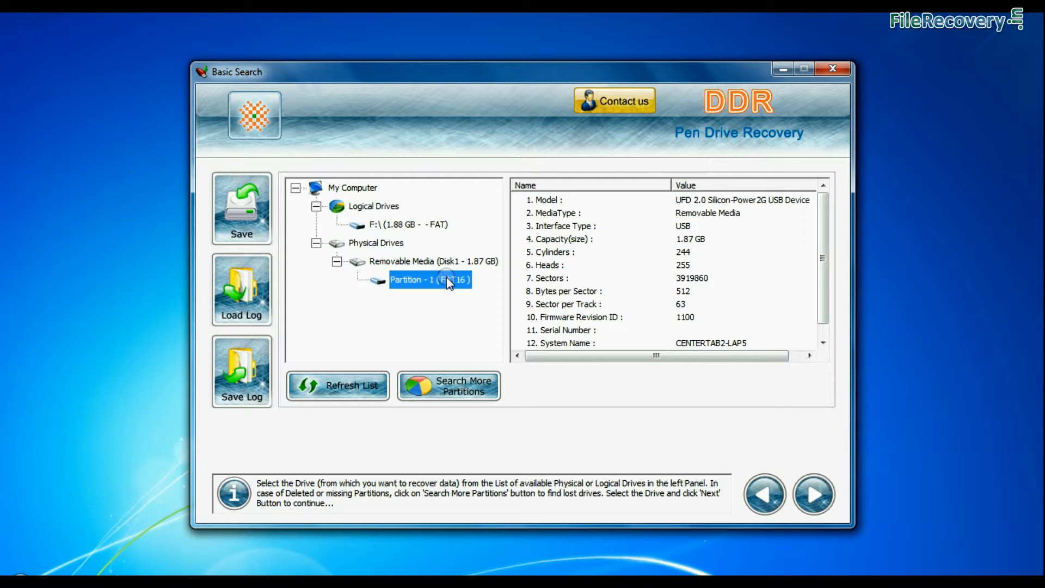
left_click(813, 494)
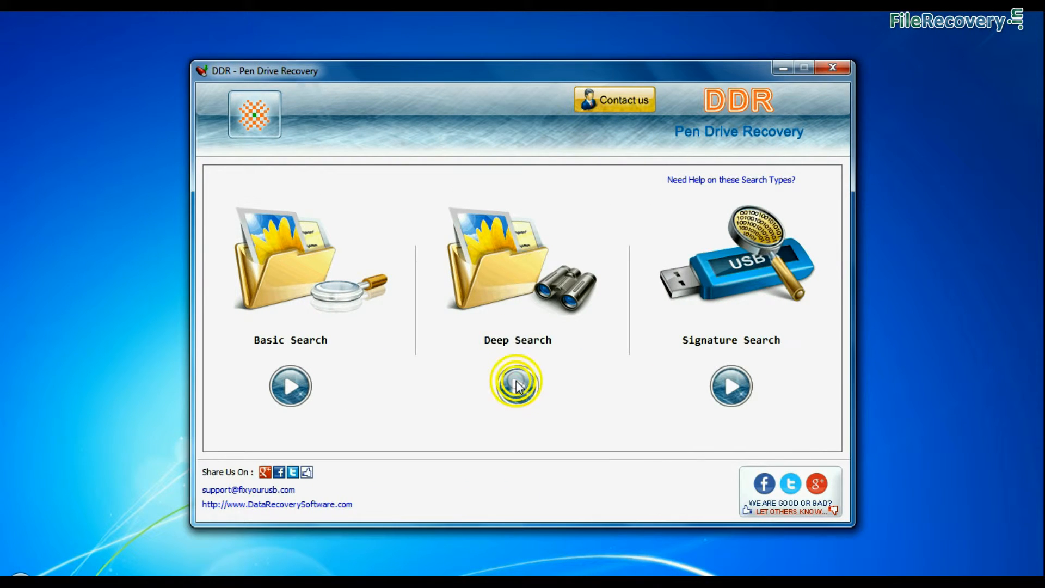
left_click(516, 385)
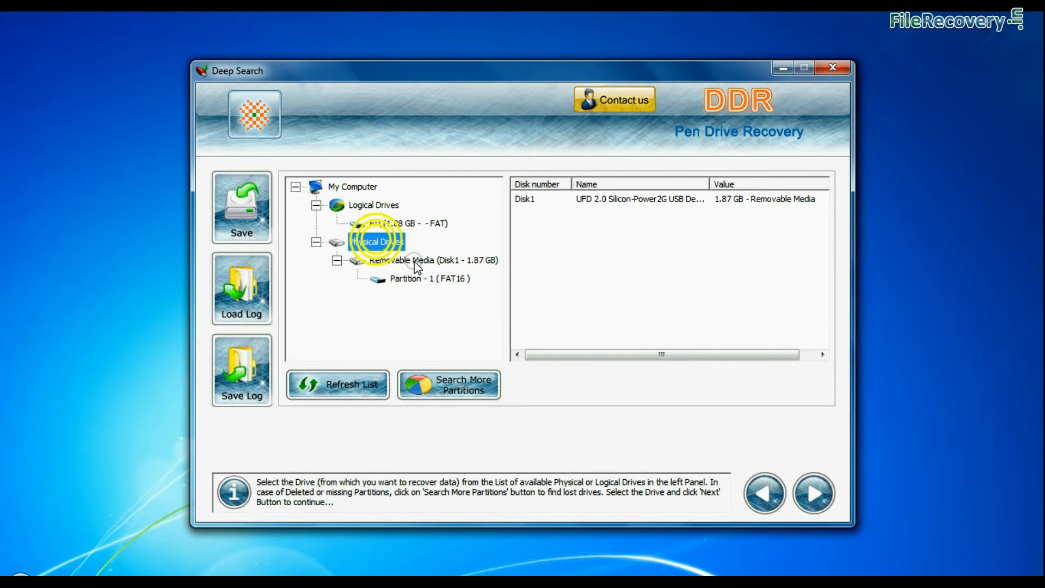
left_click(429, 278)
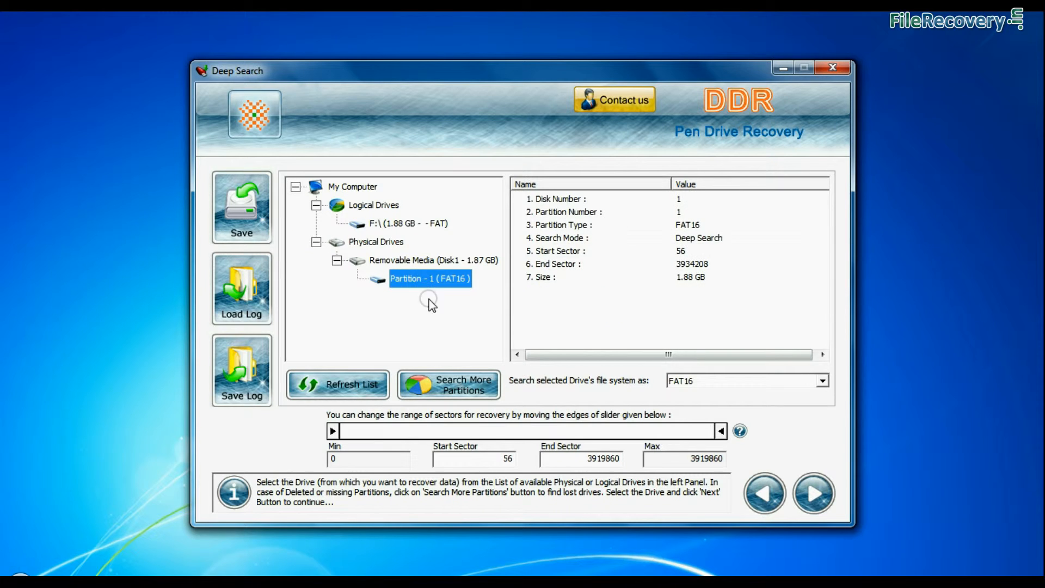
left_click(823, 381)
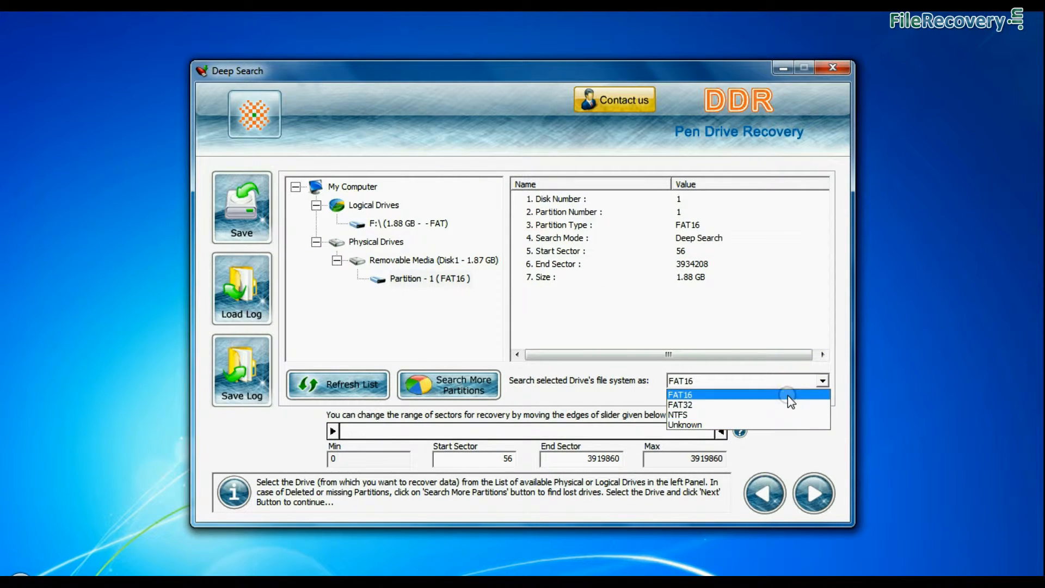
left_click(678, 394)
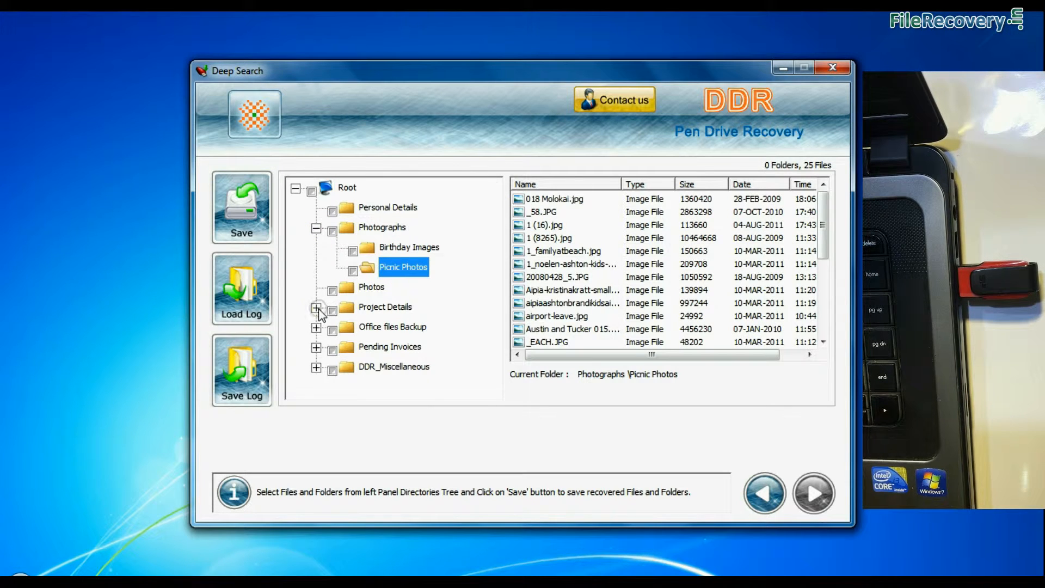
left_click(311, 189)
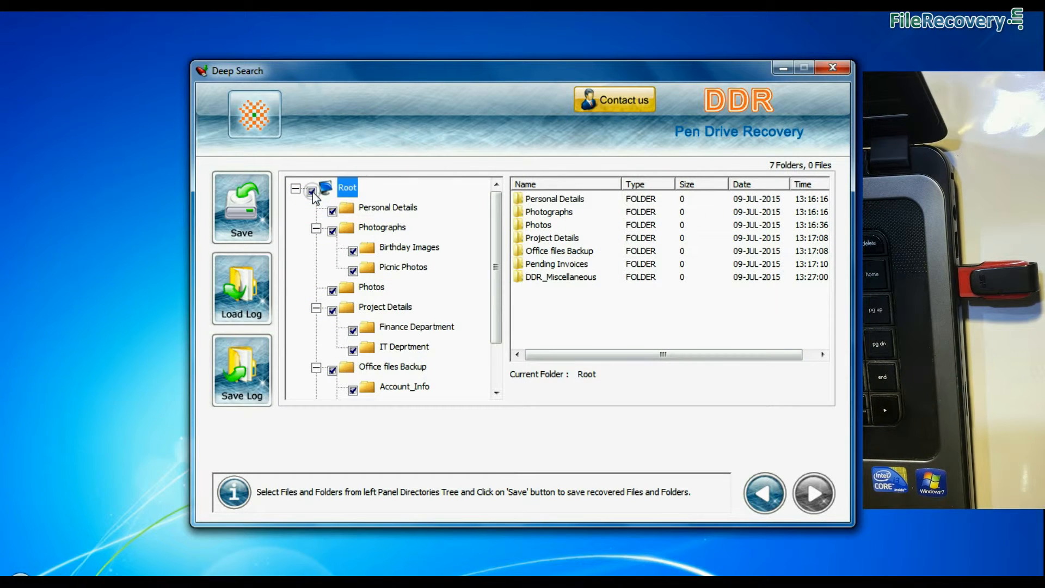
left_click(242, 206)
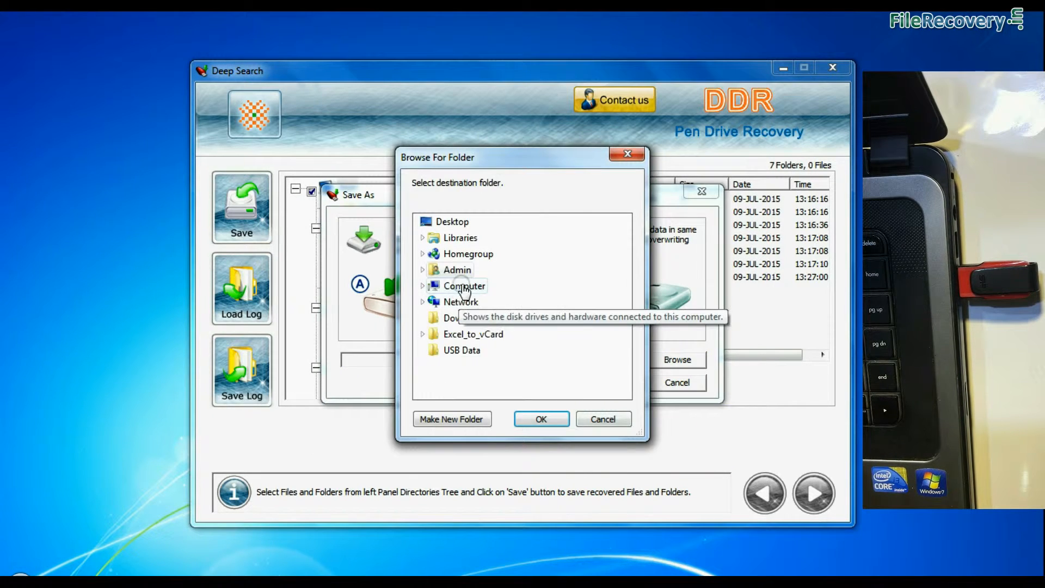
left_click(541, 418)
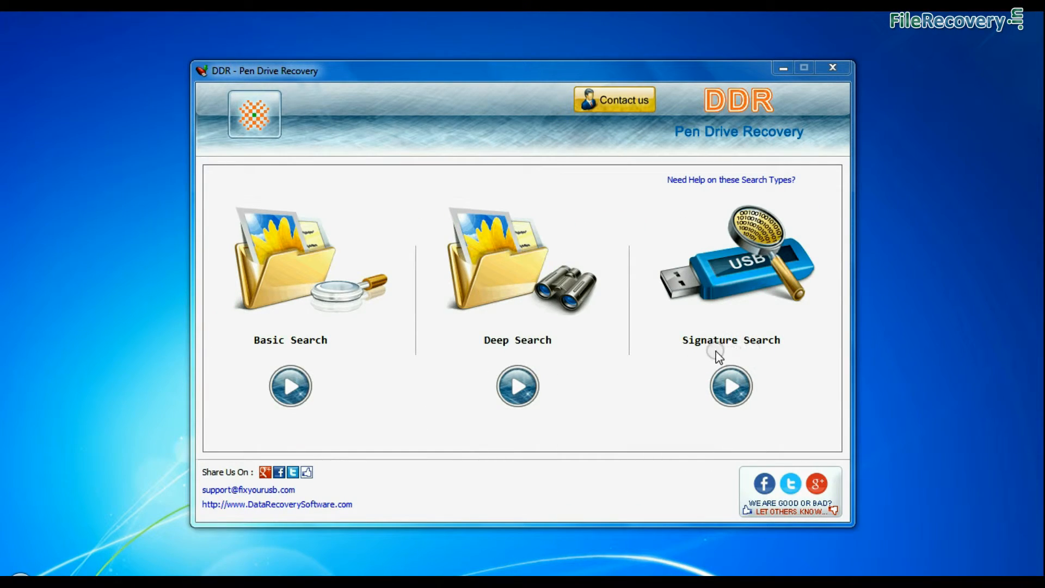
Start a Signature Search on the pen drive's FAT16 Partition - 1.
left_click(730, 386)
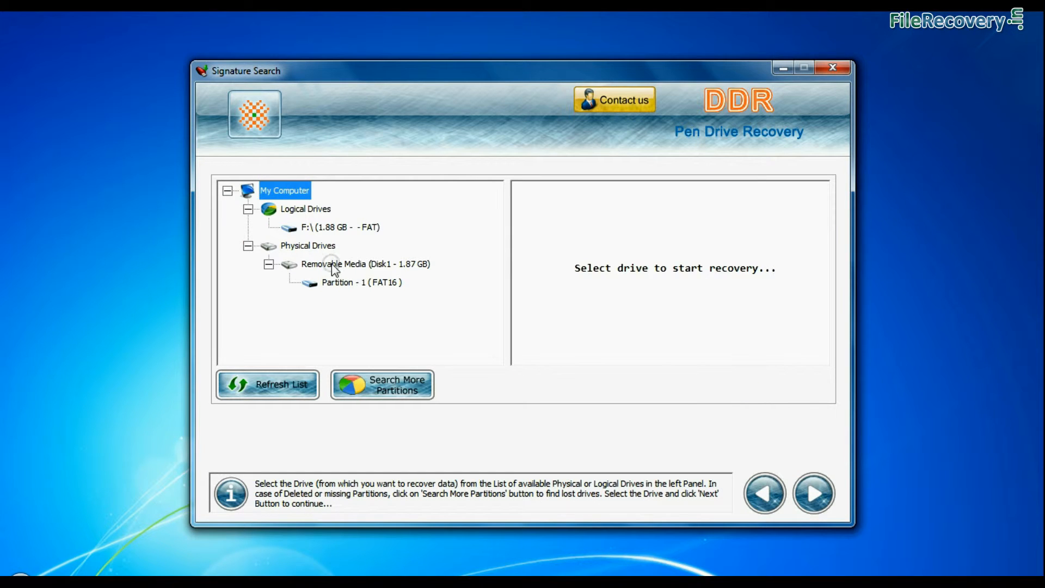
left_click(363, 264)
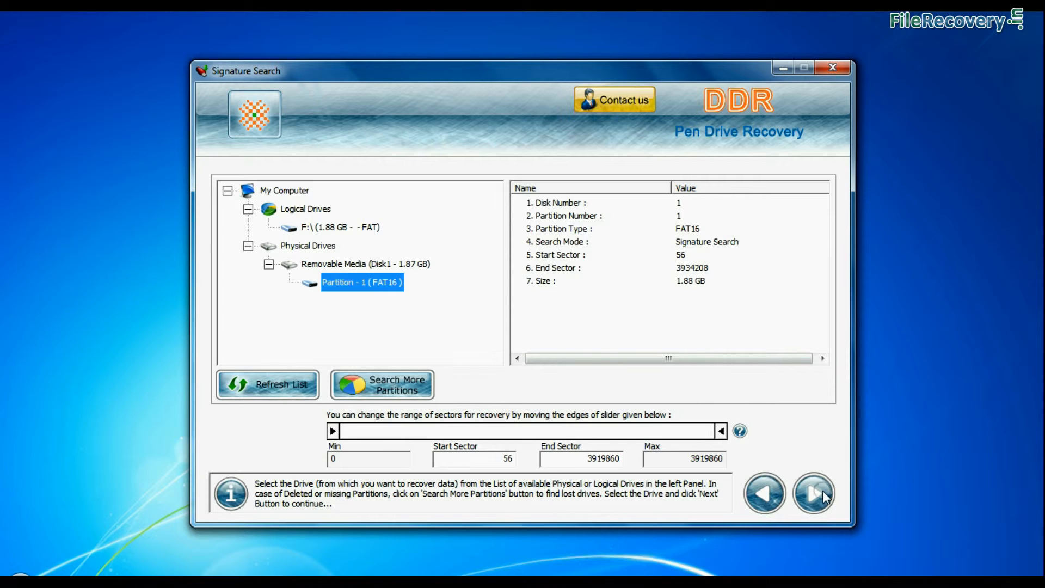
left_click(814, 493)
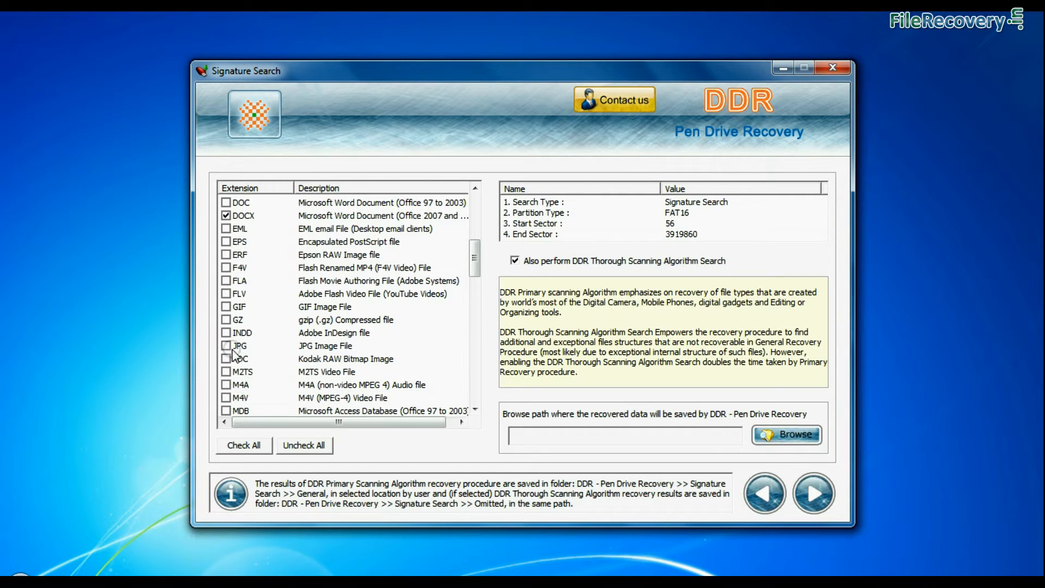
Scan for DOCX, JPG and XLSX saving to D:\Data Recovery\Recovered Data, finding 144 JPG, 51 DOCX, 53 XLSX.
scroll("down", 3)
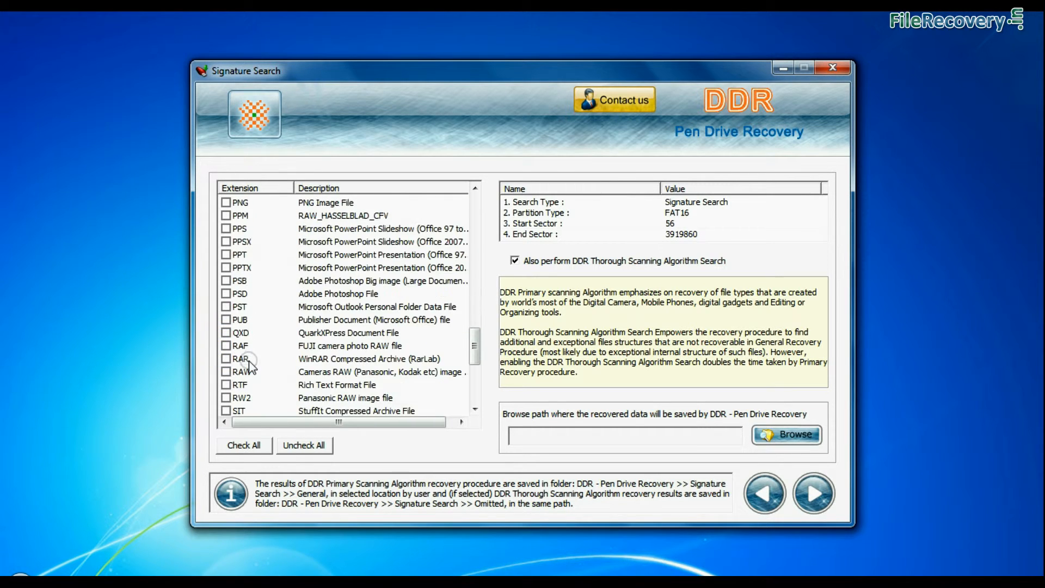
left_click(227, 373)
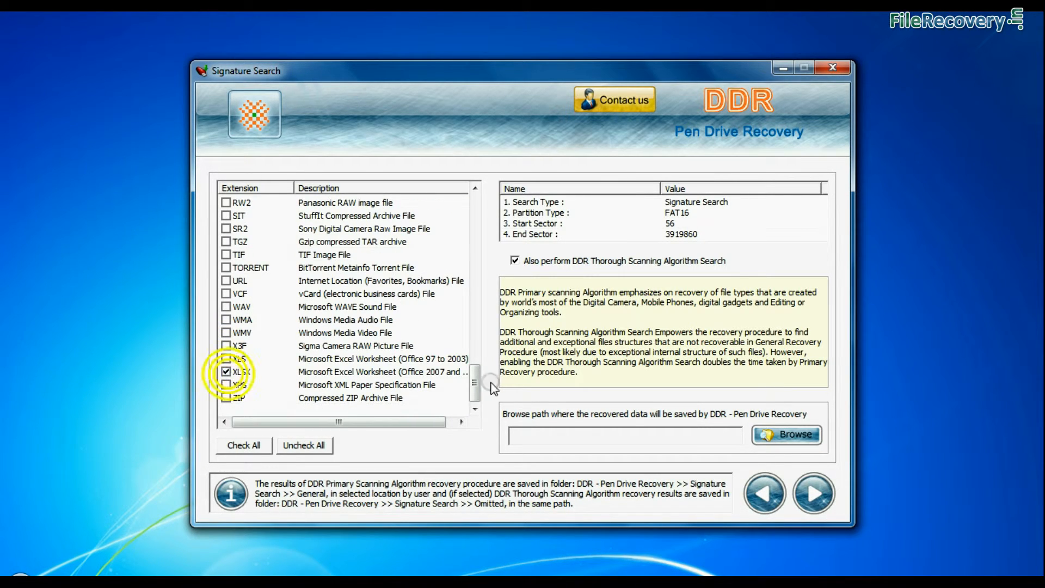
left_click(786, 434)
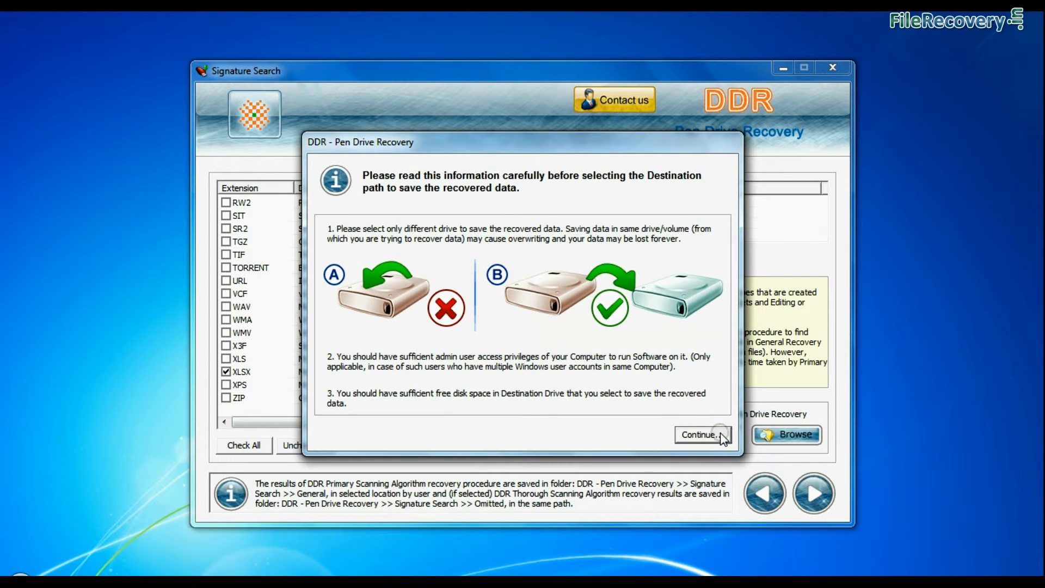
left_click(701, 434)
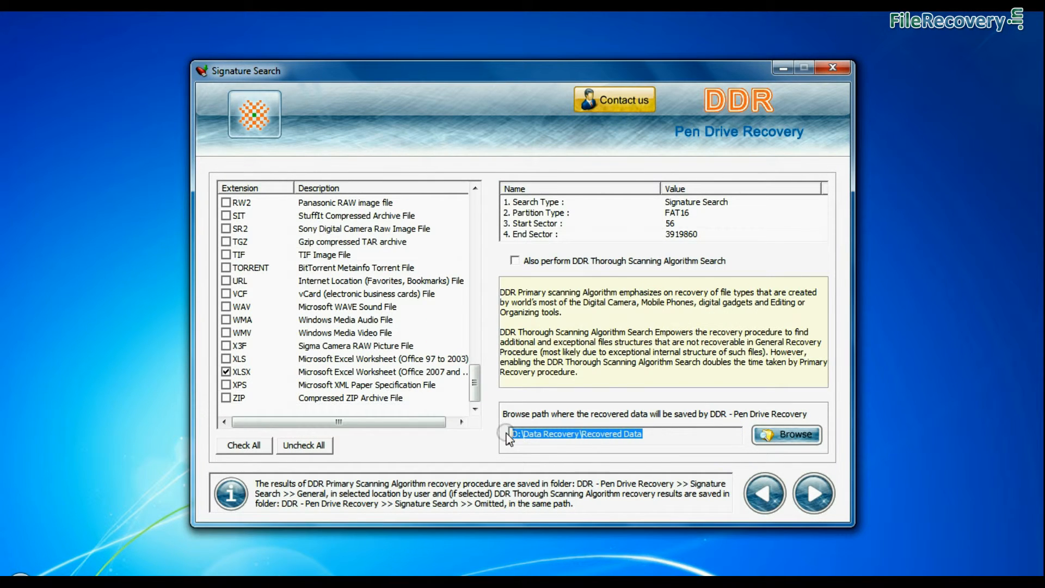
left_click(812, 494)
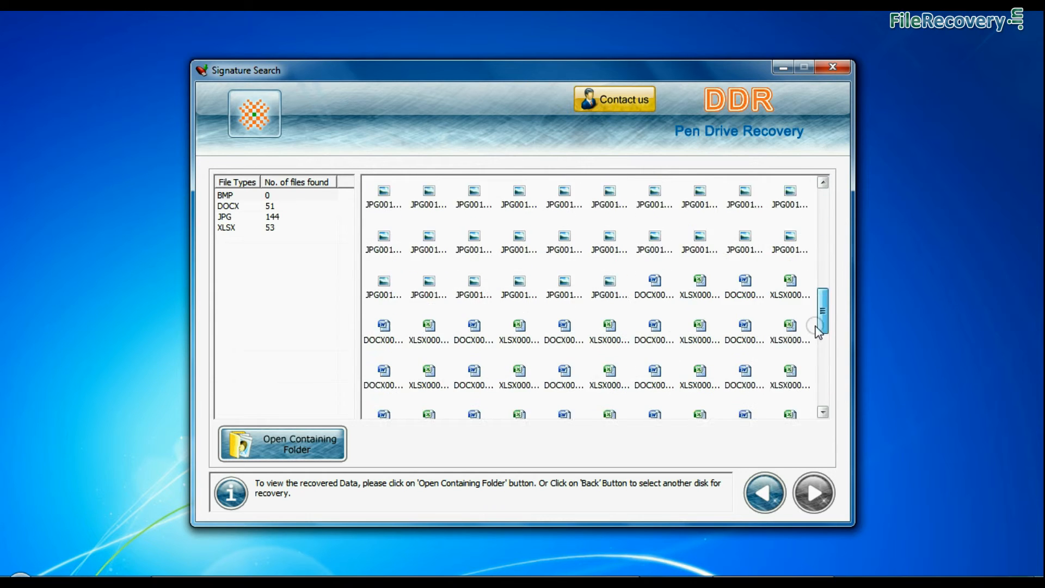
scroll("down", 3)
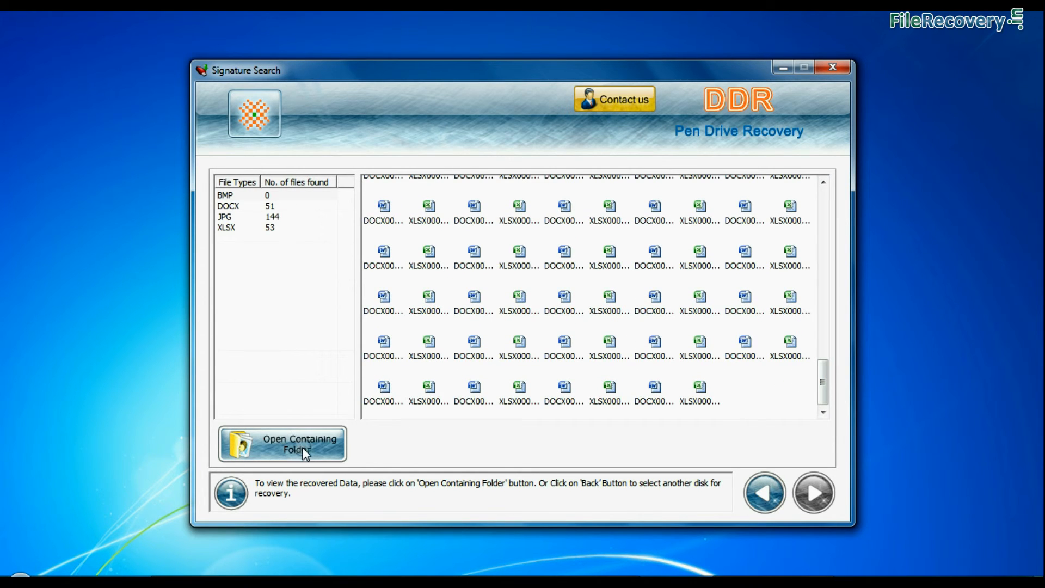
Browse to Signature Search\General\JPG to view the 144 recovered photo thumbnails.
left_click(281, 443)
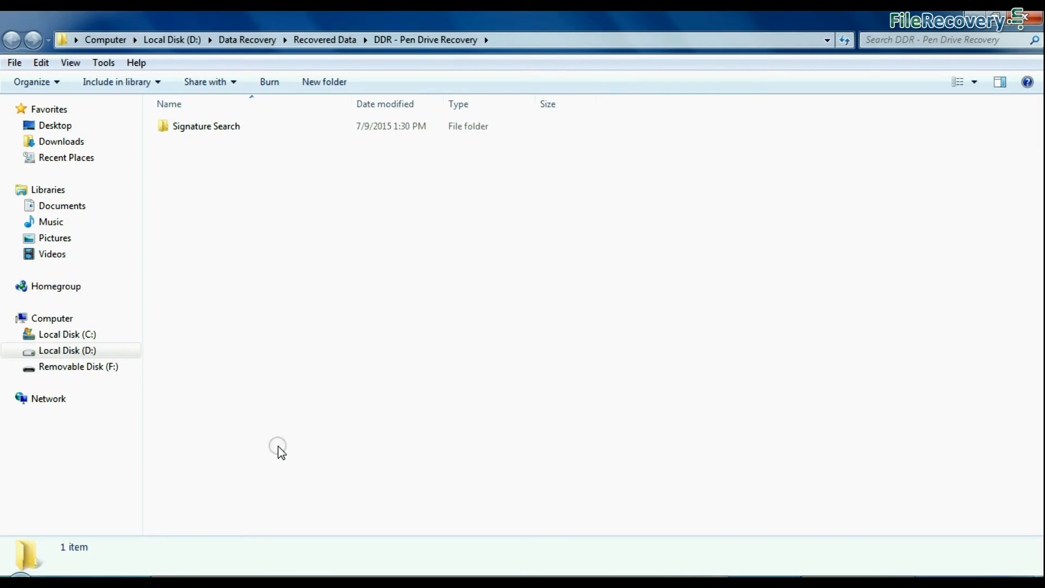
double_click(205, 126)
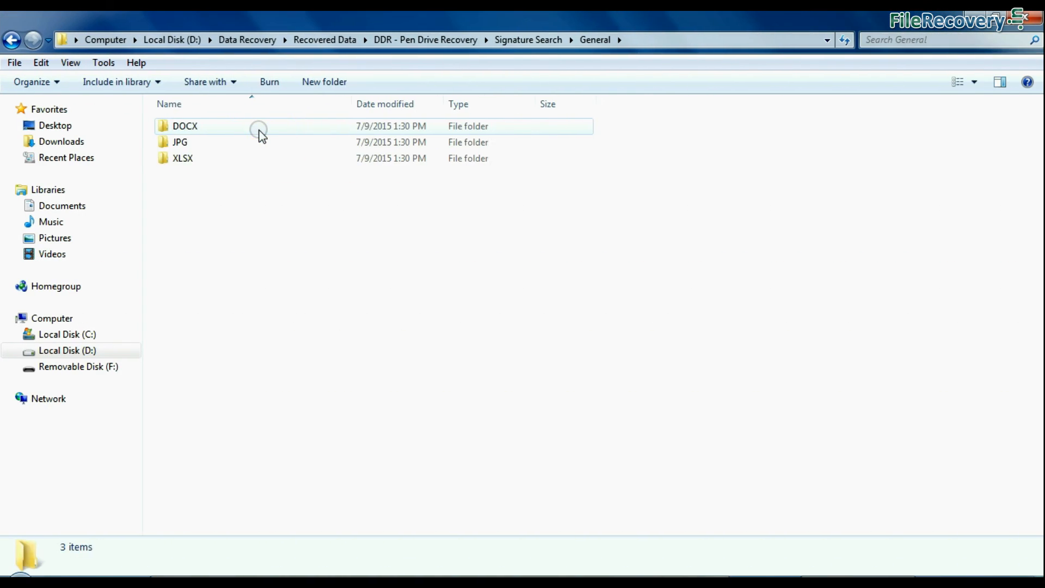
double_click(179, 141)
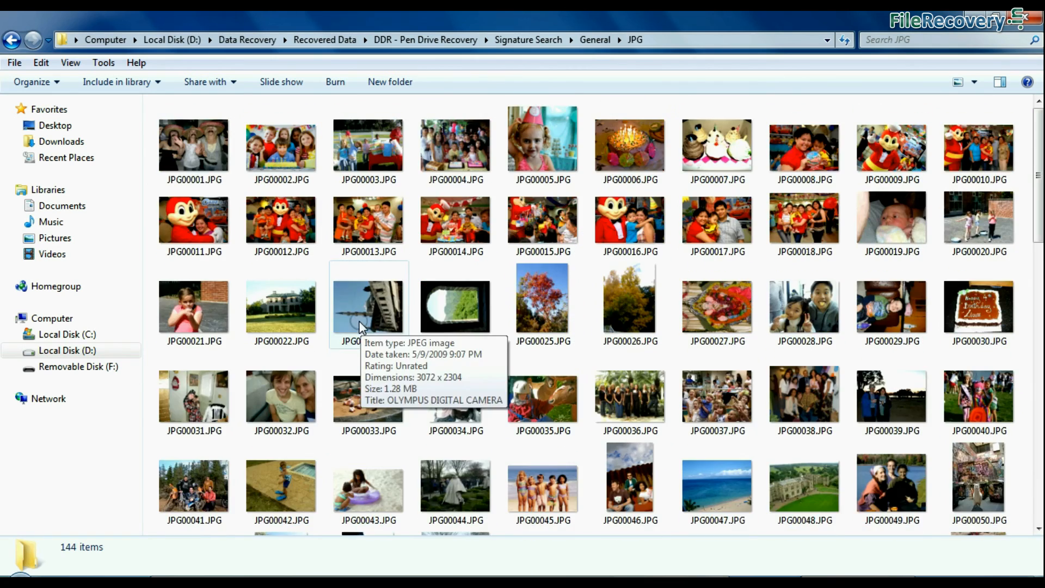